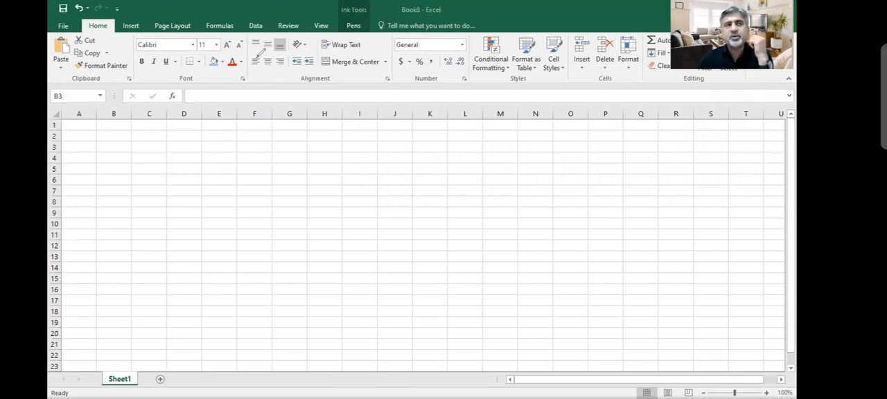
{"action": "mouse_move", "coordinate": [203, 127]}
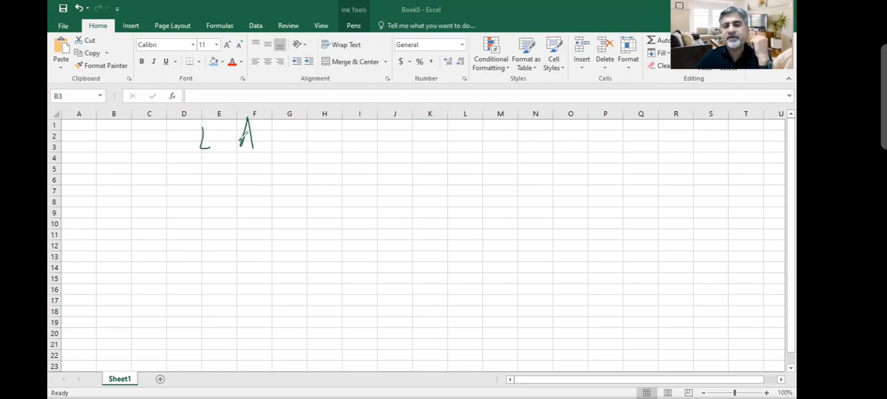
Handwrite 'Advance / Deposits Refundable' and '5 yrs / 1m year arrear' in ink on the sheet
{"action": "left_click_drag", "start_coordinate": [246, 139], "coordinate": [336, 138]}
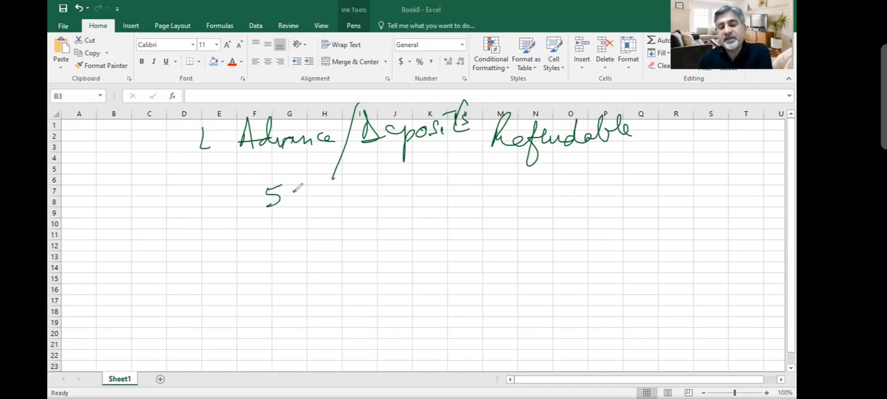
{"action": "left_click_drag", "start_coordinate": [291, 194], "coordinate": [389, 195]}
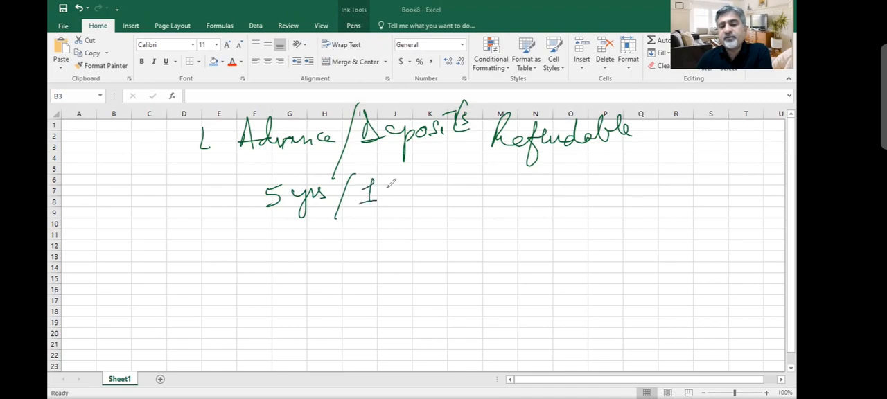
{"action": "left_click_drag", "start_coordinate": [385, 201], "coordinate": [409, 184]}
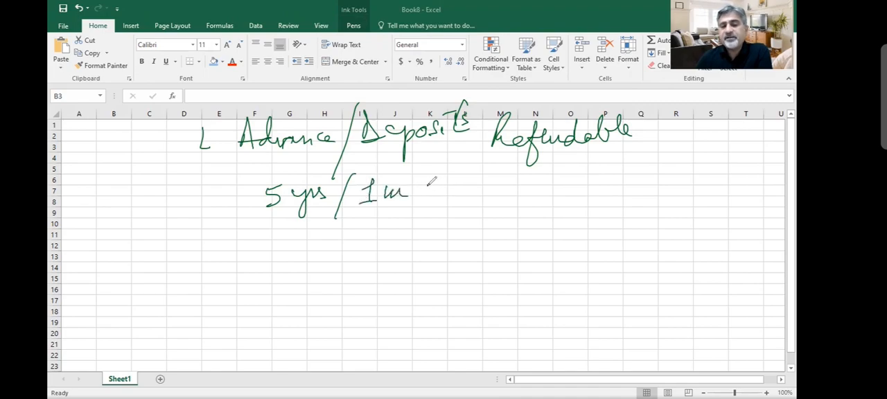
{"action": "left_click_drag", "start_coordinate": [423, 194], "coordinate": [485, 187]}
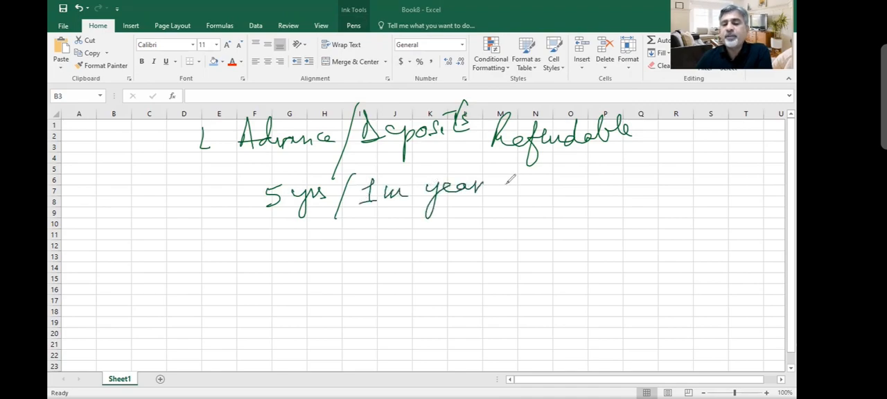
{"action": "left_click_drag", "start_coordinate": [492, 184], "coordinate": [586, 187]}
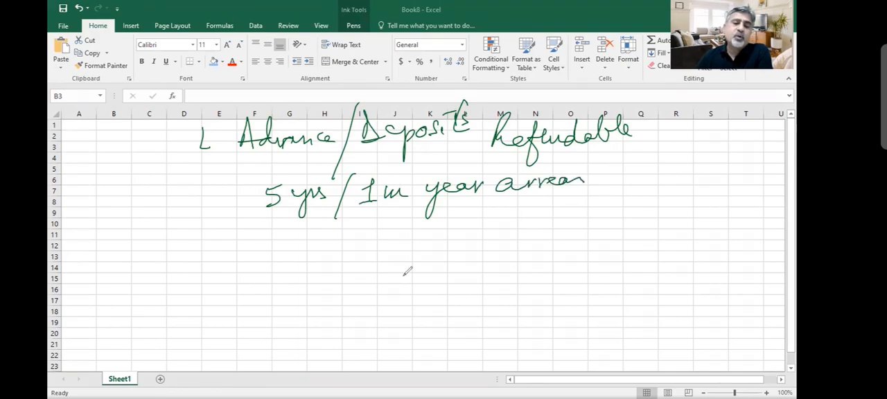
{"action": "left_click_drag", "start_coordinate": [371, 260], "coordinate": [595, 253]}
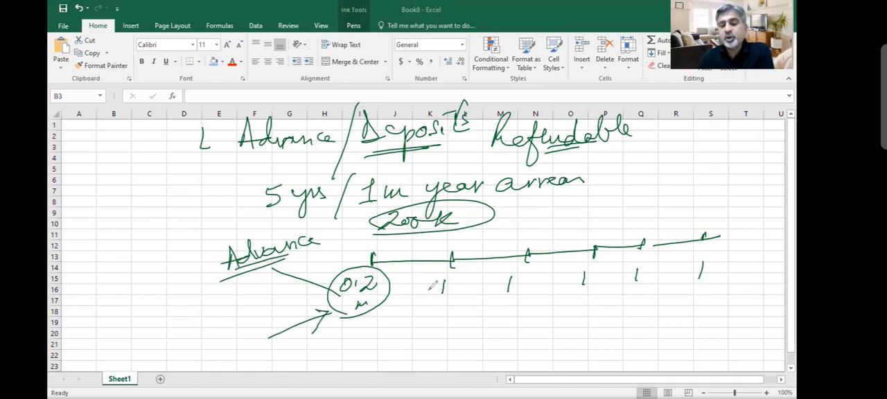
Underline and circle the five annual payments and note that they go to ROU
{"action": "left_click_drag", "start_coordinate": [443, 304], "coordinate": [721, 269]}
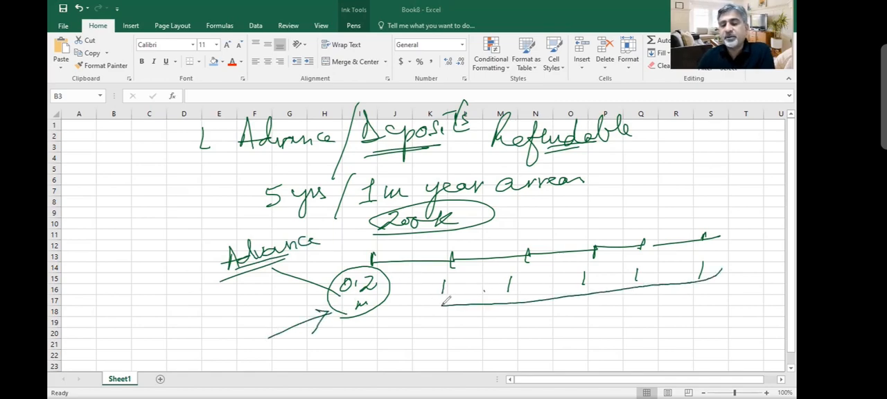
{"action": "left_click_drag", "start_coordinate": [437, 284], "coordinate": [721, 271]}
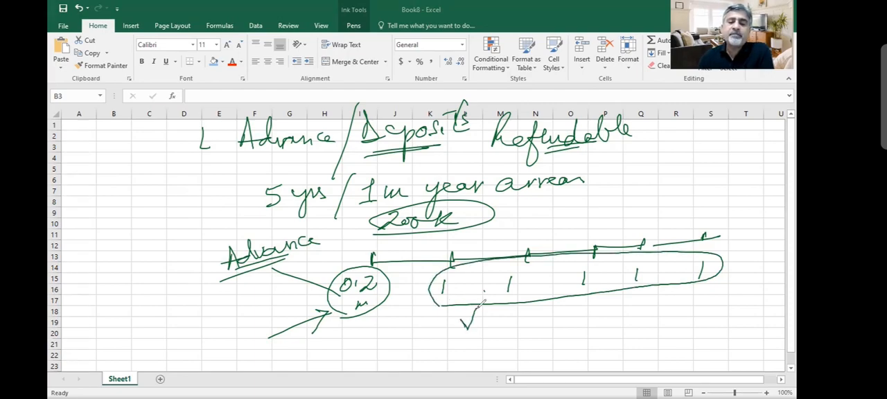
{"action": "left_click_drag", "start_coordinate": [475, 333], "coordinate": [548, 360]}
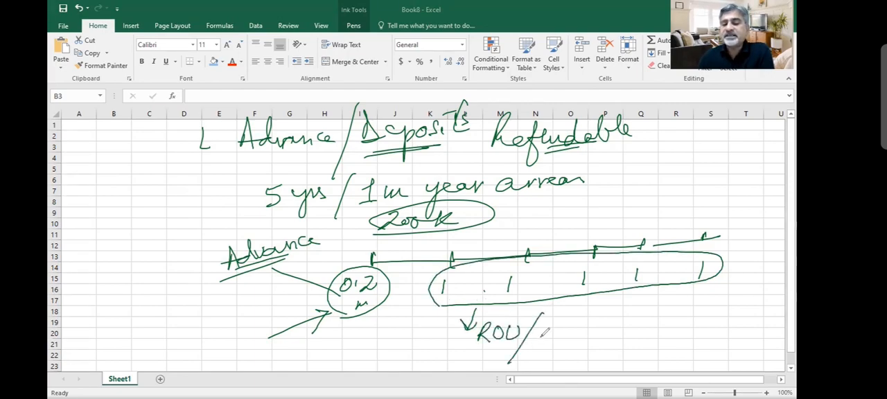
{"action": "left_click_drag", "start_coordinate": [534, 332], "coordinate": [645, 325]}
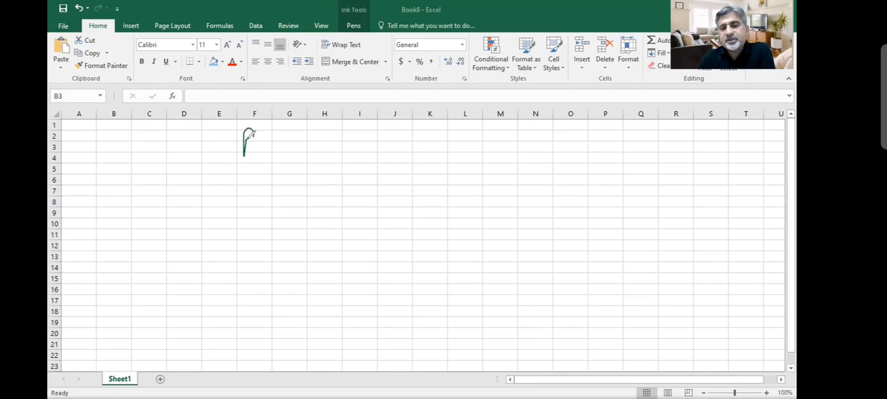
Write 'Renovation' and 'Hospital', sketch a building with floor lines and an arrow into it
{"action": "left_click_drag", "start_coordinate": [243, 139], "coordinate": [312, 149]}
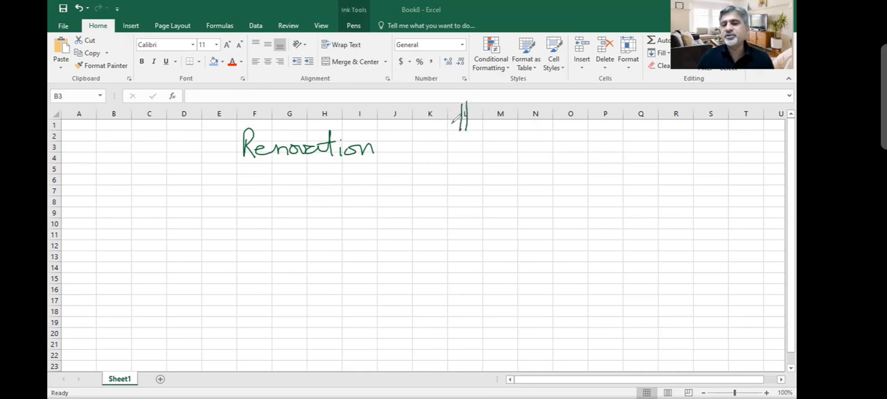
{"action": "left_click_drag", "start_coordinate": [458, 121], "coordinate": [527, 124]}
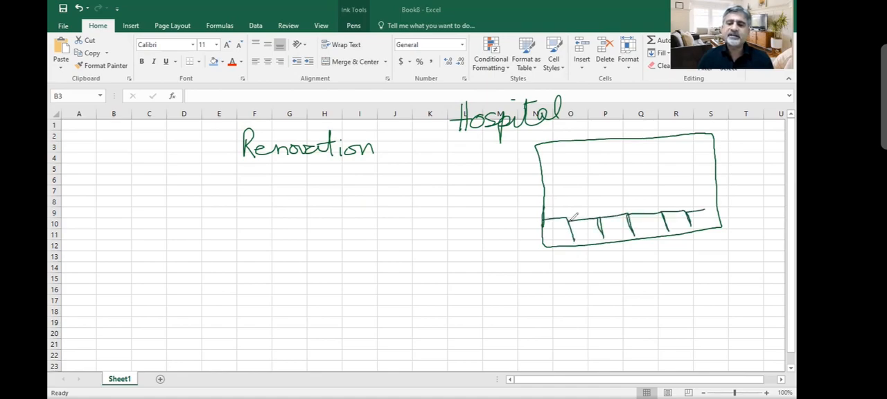
{"action": "left_click_drag", "start_coordinate": [576, 138], "coordinate": [576, 211]}
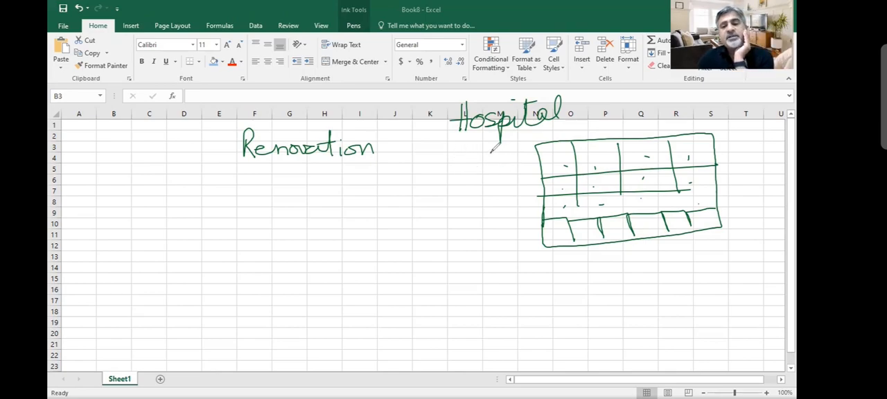
{"action": "left_click_drag", "start_coordinate": [497, 139], "coordinate": [545, 171]}
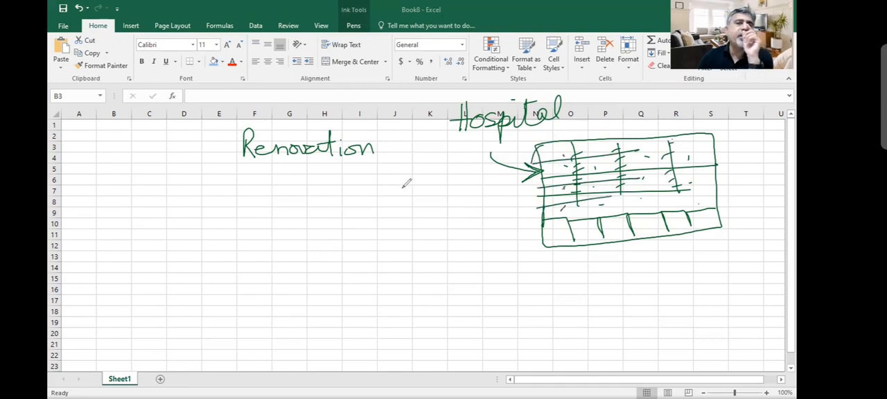
{"action": "mouse_move", "coordinate": [424, 169]}
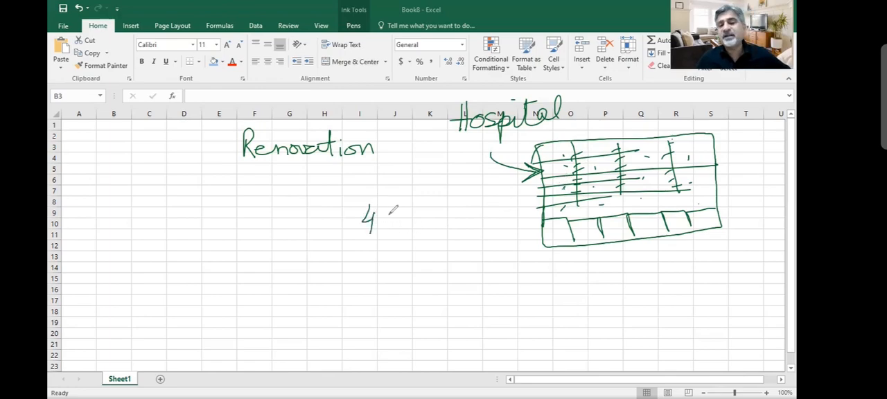
Write a circled 4 m under Renovation with an arrow to it and label it NCA
{"action": "left_click_drag", "start_coordinate": [389, 222], "coordinate": [401, 211]}
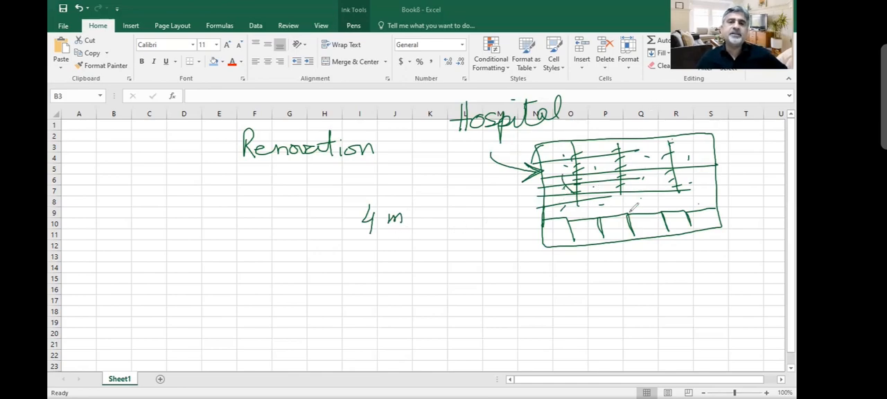
{"action": "left_click_drag", "start_coordinate": [346, 166], "coordinate": [385, 198]}
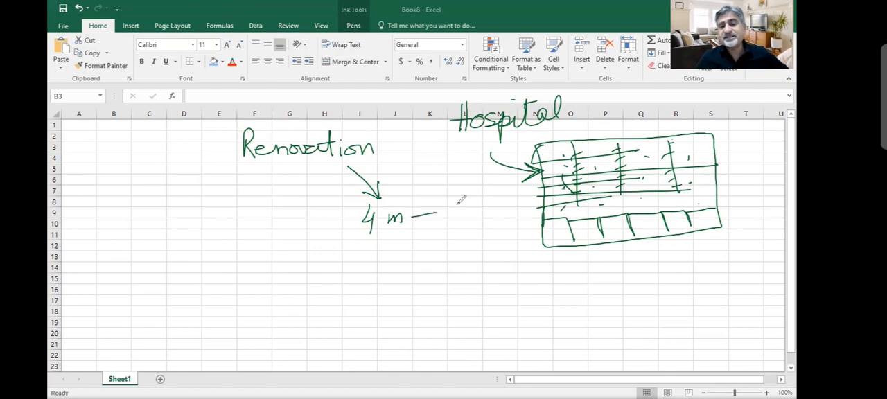
{"action": "left_click_drag", "start_coordinate": [458, 205], "coordinate": [499, 205]}
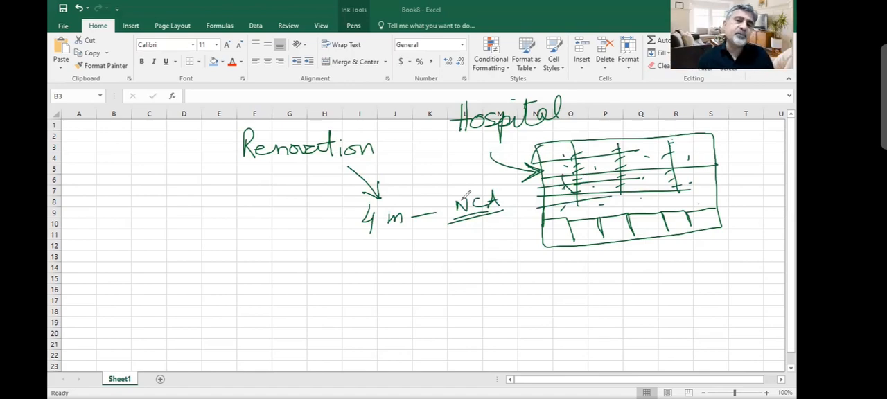
{"action": "left_click_drag", "start_coordinate": [347, 201], "coordinate": [416, 236]}
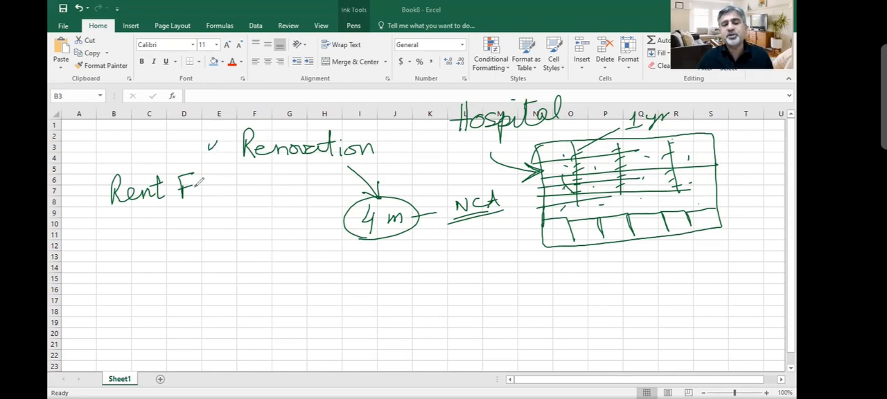
Write 'Rent Free Period 12m' and 'Reverse Premium' notes with 20 yrs beside the sketch
{"action": "left_click_drag", "start_coordinate": [201, 187], "coordinate": [256, 180]}
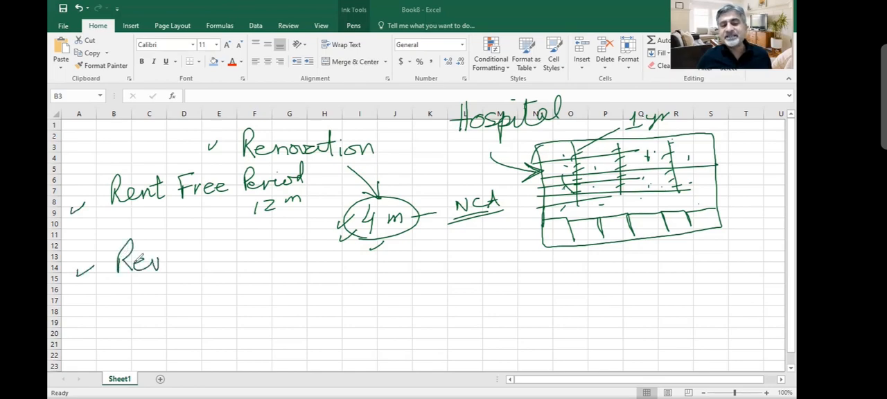
{"action": "left_click_drag", "start_coordinate": [159, 260], "coordinate": [235, 250]}
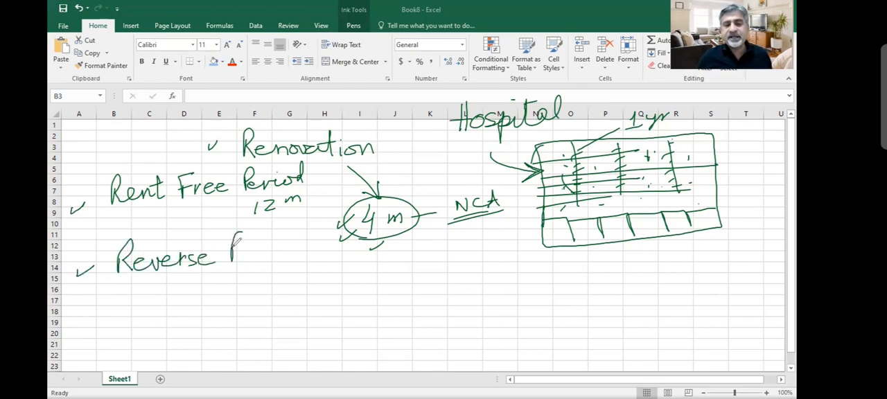
{"action": "left_click_drag", "start_coordinate": [243, 253], "coordinate": [284, 249]}
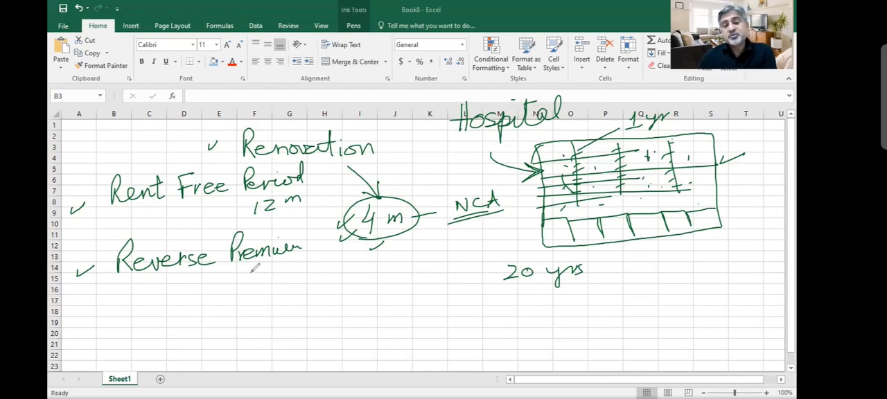
{"action": "left_click_drag", "start_coordinate": [326, 271], "coordinate": [368, 267]}
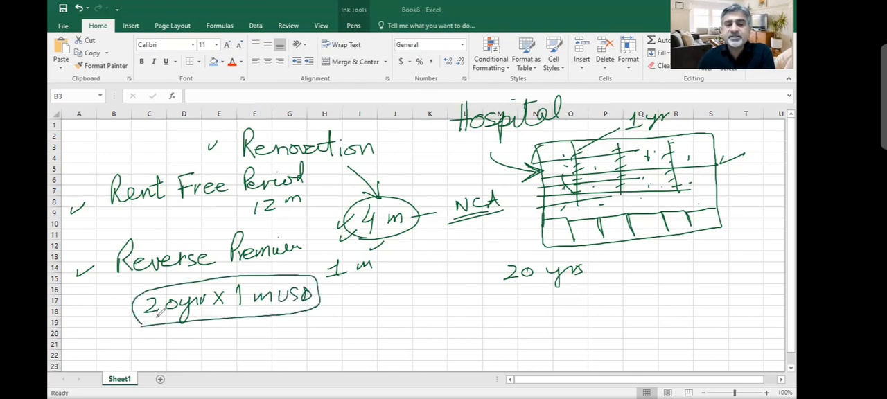
Write '1 yr — 1m' under the circled 20 yr × 1 m USD note
{"action": "left_click_drag", "start_coordinate": [225, 339], "coordinate": [267, 350]}
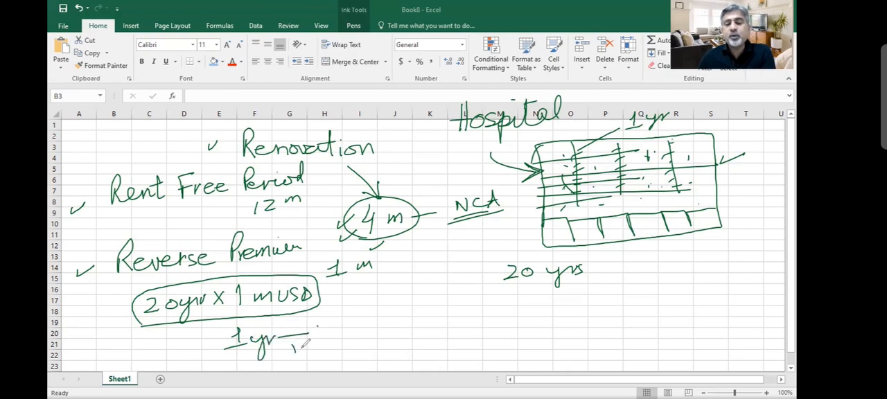
{"action": "left_click_drag", "start_coordinate": [298, 346], "coordinate": [318, 343]}
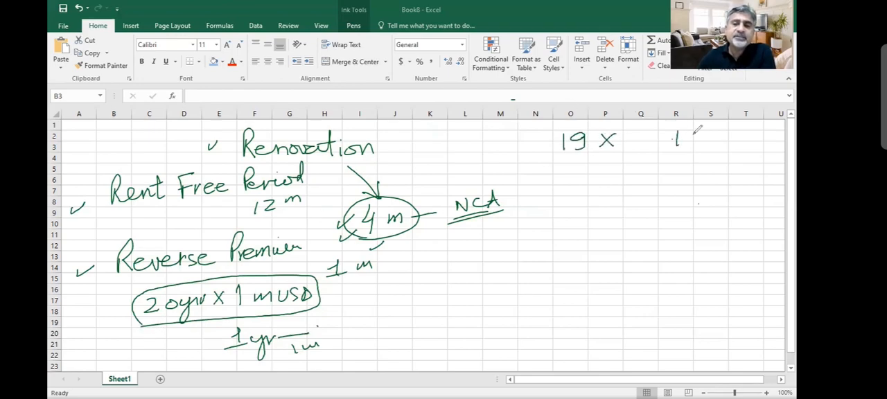
Write 19 × 1000 = 19000, less (1000), ruled to 18000 over 20 at top right
{"action": "left_click_drag", "start_coordinate": [669, 138], "coordinate": [739, 142]}
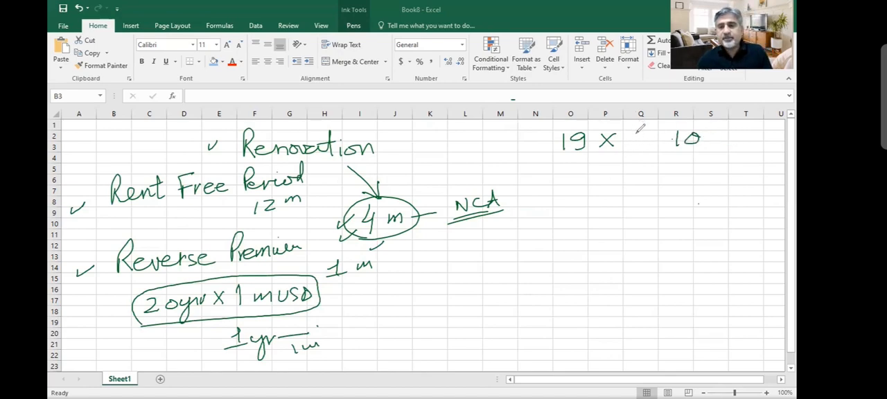
{"action": "left_click_drag", "start_coordinate": [623, 139], "coordinate": [686, 142]}
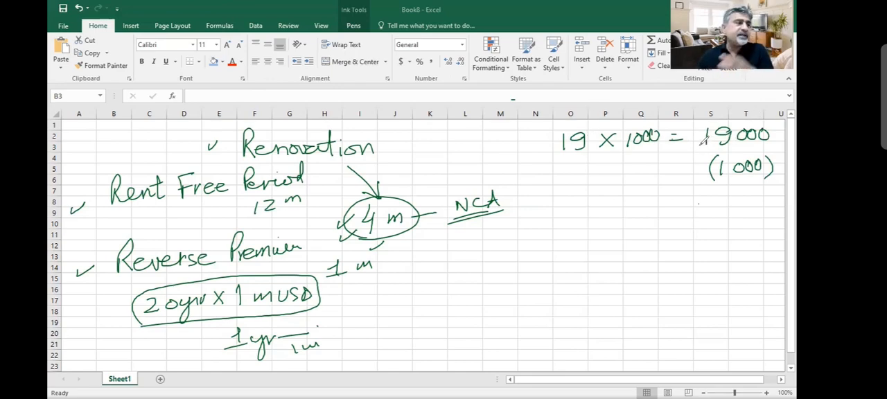
{"action": "left_click_drag", "start_coordinate": [689, 191], "coordinate": [742, 189]}
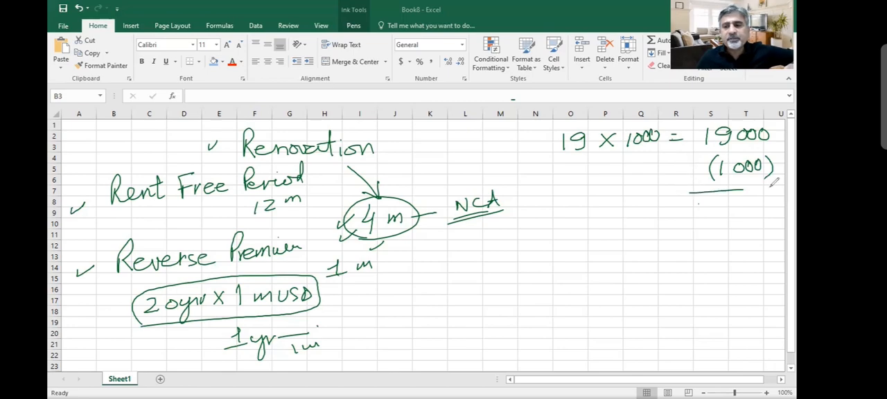
{"action": "left_click_drag", "start_coordinate": [693, 211], "coordinate": [759, 205]}
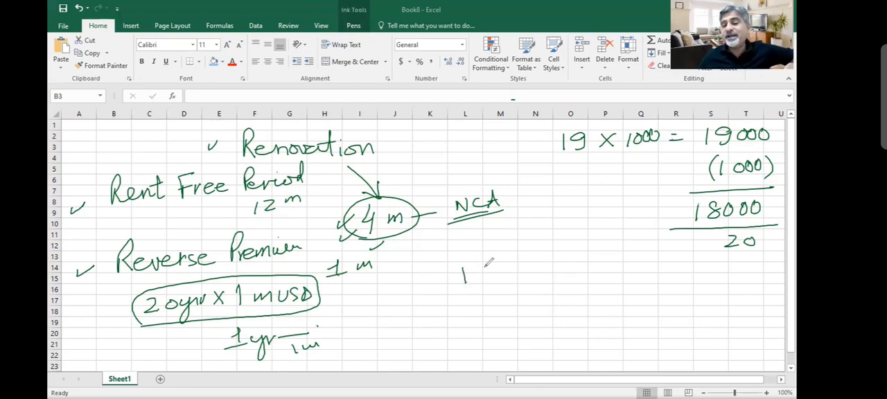
Jot the 900 K/yr yearly result beneath the division
{"action": "left_click_drag", "start_coordinate": [465, 270], "coordinate": [524, 260]}
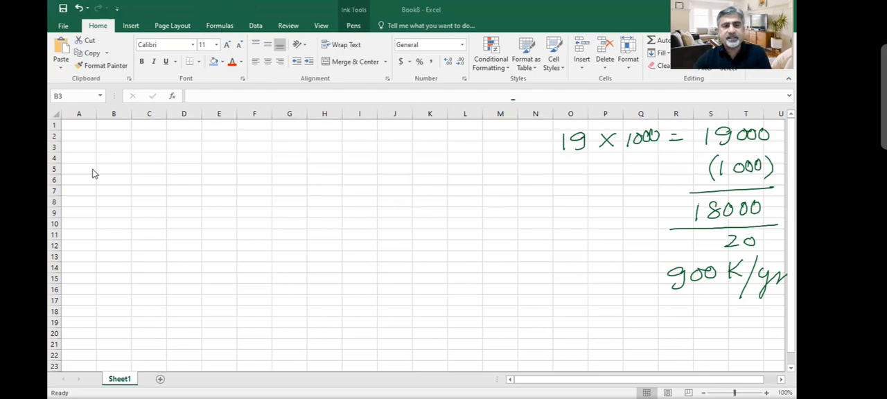
Enter 01.01.2020 Dr. Cash 1000, widening column B so the date fits
{"action": "left_click", "coordinate": [149, 158]}
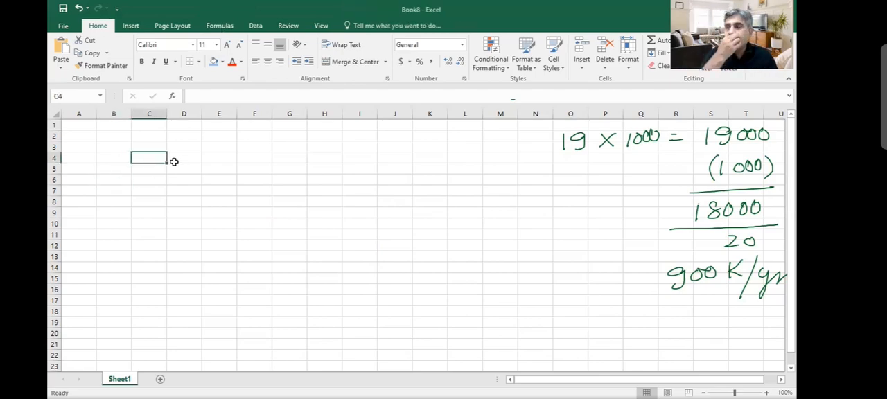
{"action": "type", "text": "Dr. Cash"}
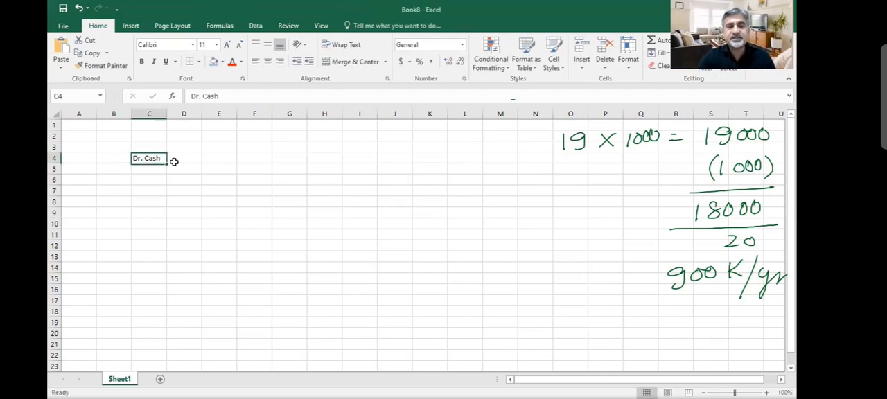
{"action": "type", "text": "01.01.202"}
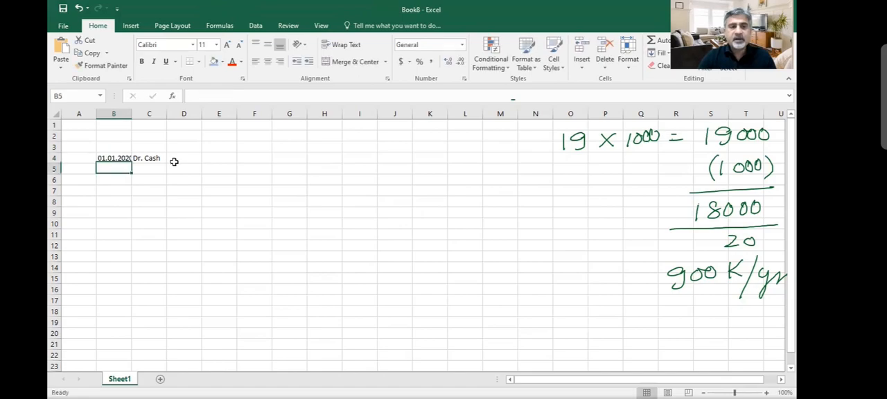
{"action": "left_click_drag", "start_coordinate": [132, 114], "coordinate": [139, 114]}
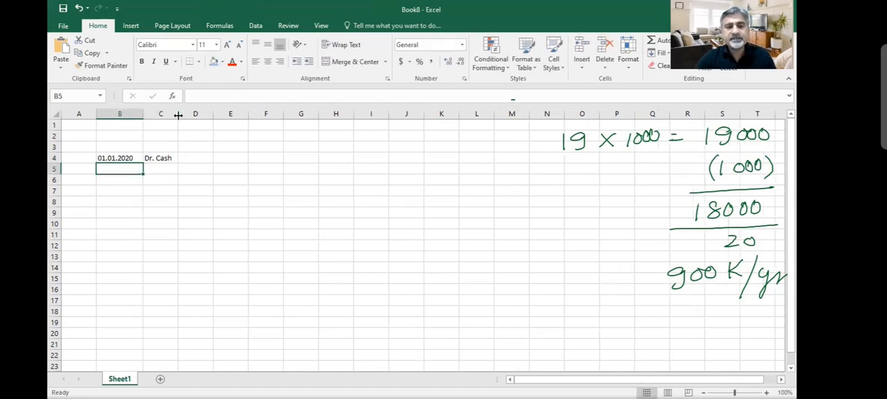
{"action": "type", "text": "1000"}
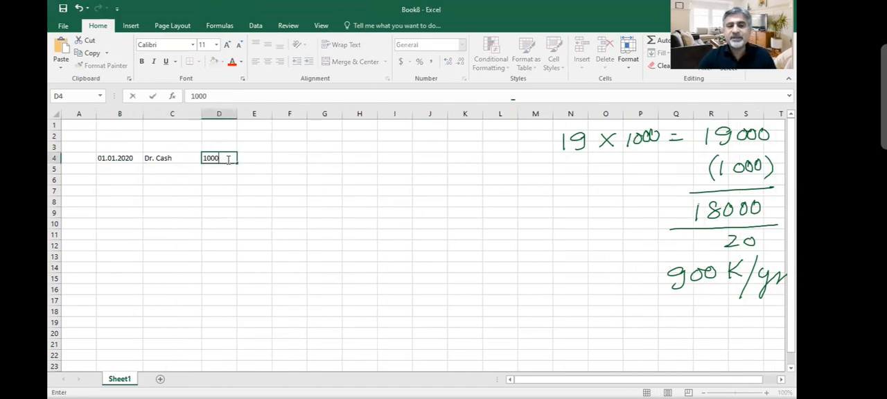
Add Cr. Lease Liability 1000 and begin the 31.12.2020 date below
{"action": "type", "text": "Cr. Lease Liability"}
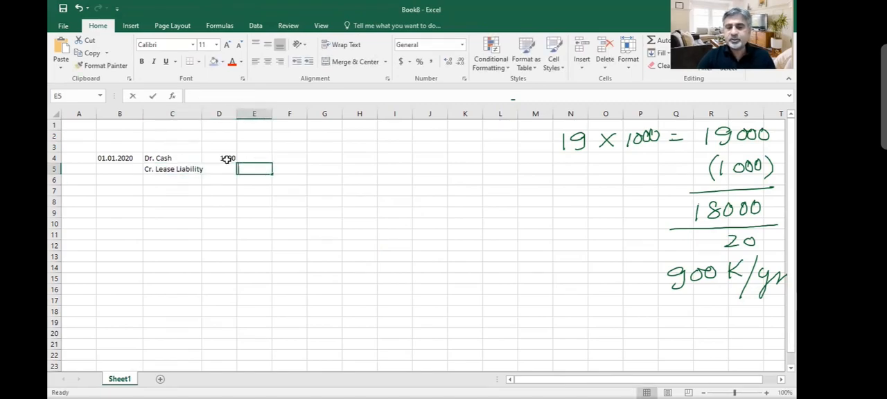
{"action": "type", "text": "1000"}
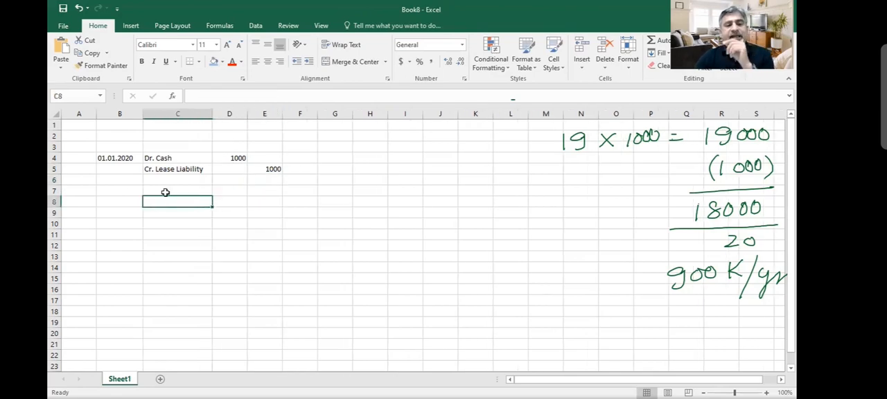
{"action": "type", "text": "31/"}
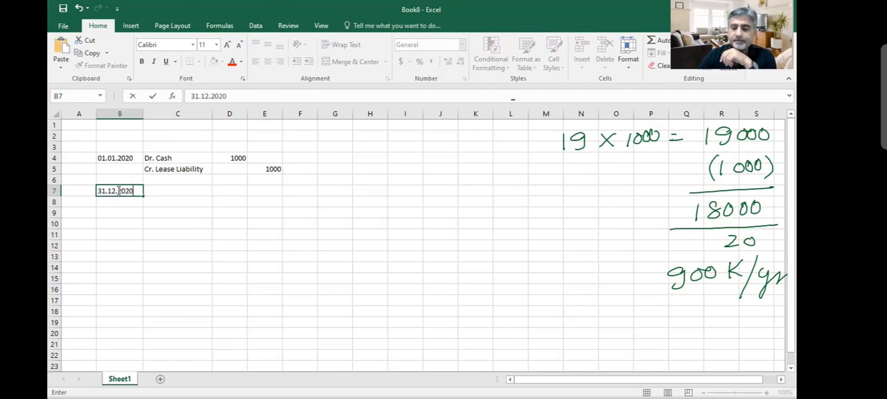
Type 'First rent payment is due' with Dr. Lease Rent and Cr. Lease Liability lines below
{"action": "type", "text": "First rent payment is due"}
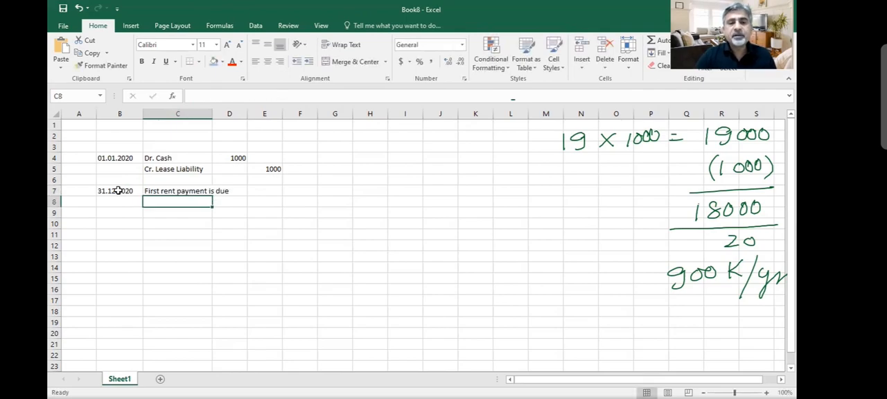
{"action": "key", "text": "down"}
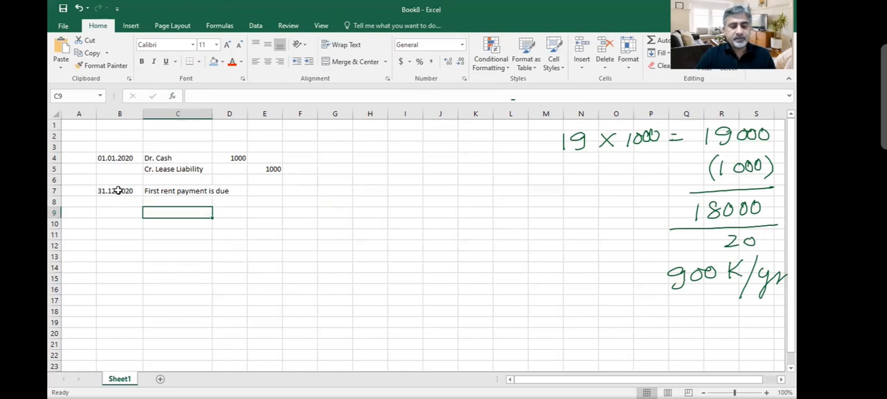
{"action": "type", "text": "Dr."}
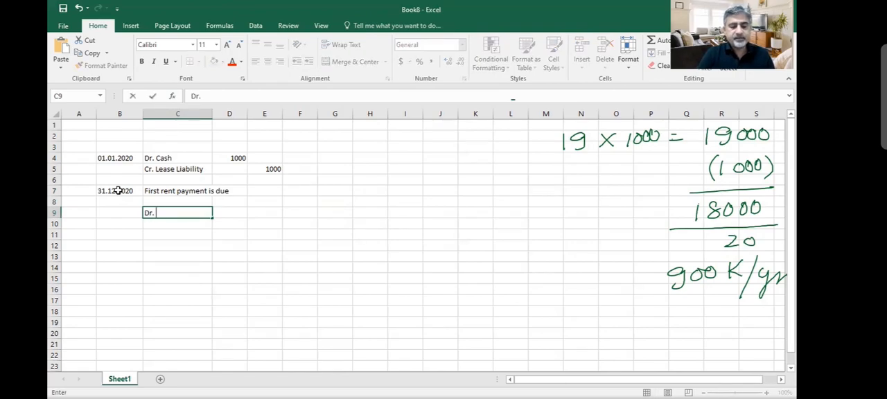
{"action": "type", "text": "Lease Rent"}
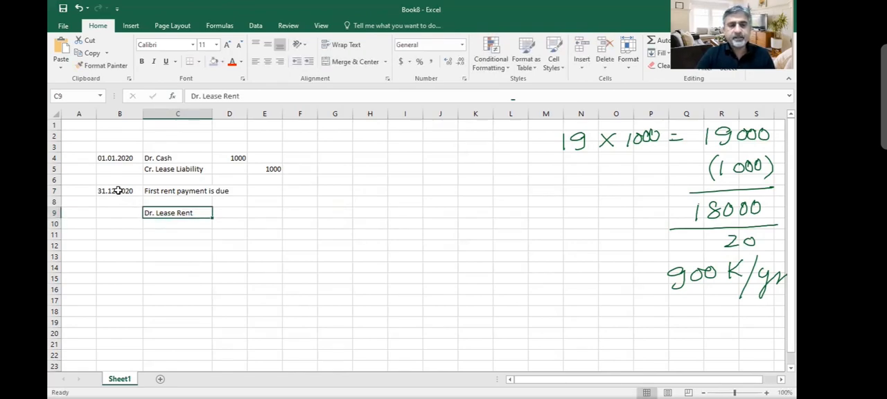
{"action": "type", "text": "Cr. Lease Liability"}
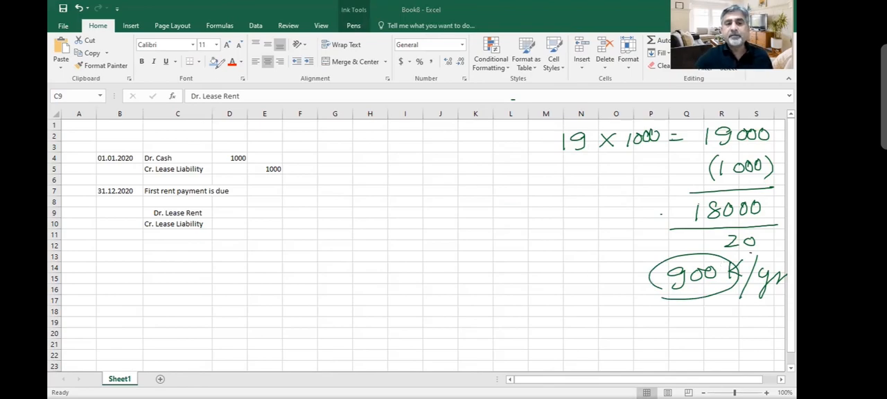
{"action": "mouse_move", "coordinate": [262, 209]}
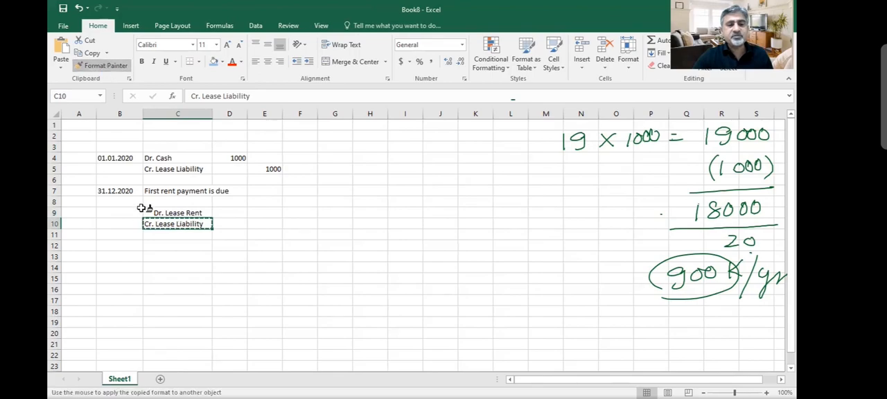
Post 900 to the rent entry, style the first entry's credit line bold red, and start 31.12.2021
{"action": "type", "text": "900"}
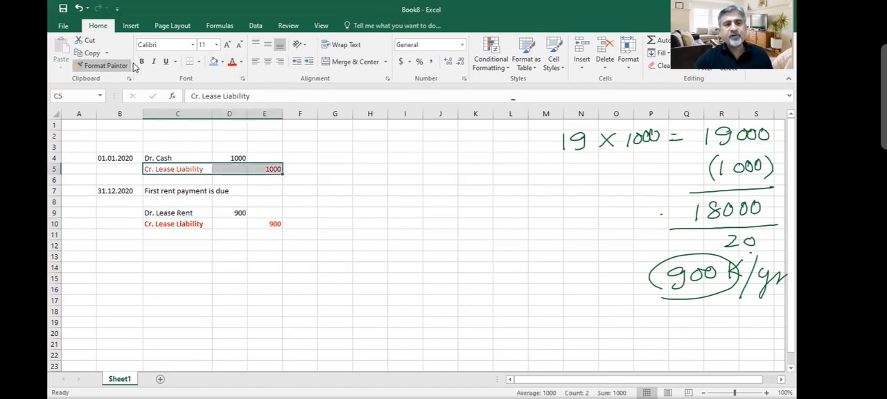
{"action": "left_click", "coordinate": [177, 234]}
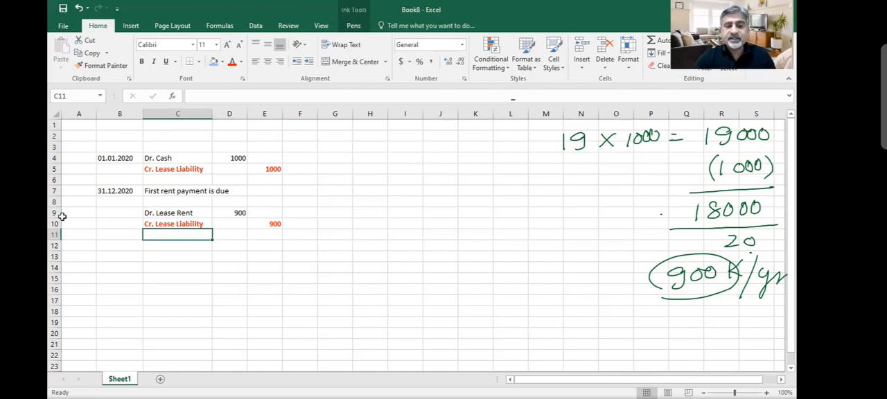
{"action": "type", "text": "31.12.2021"}
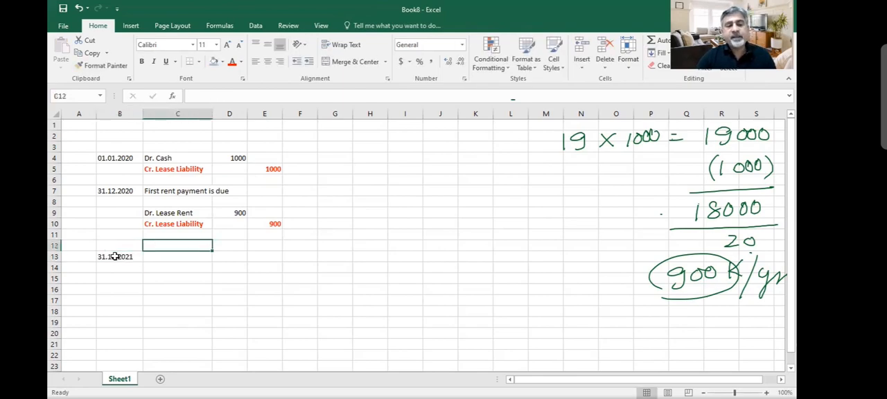
Enter 'Second rent is due', Dr. Rent Exp 900 and Cr. Cash / Bank for 31.12.2021
{"action": "type", "text": "Second rent is due"}
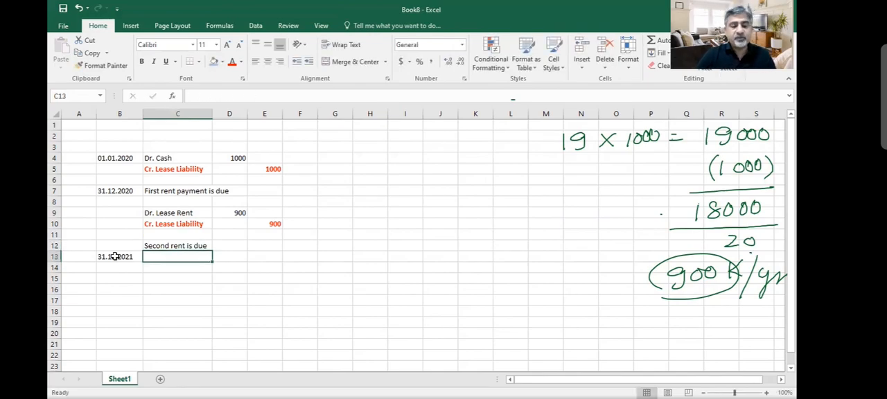
{"action": "type", "text": "Dr. Rent Exp"}
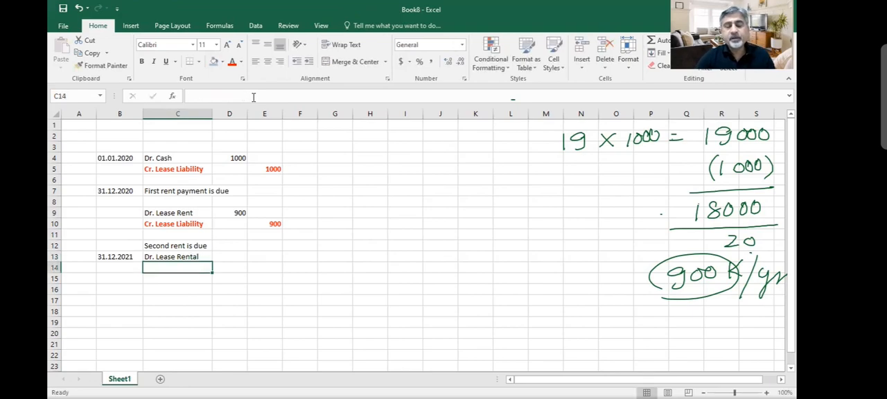
{"action": "left_click", "coordinate": [177, 289]}
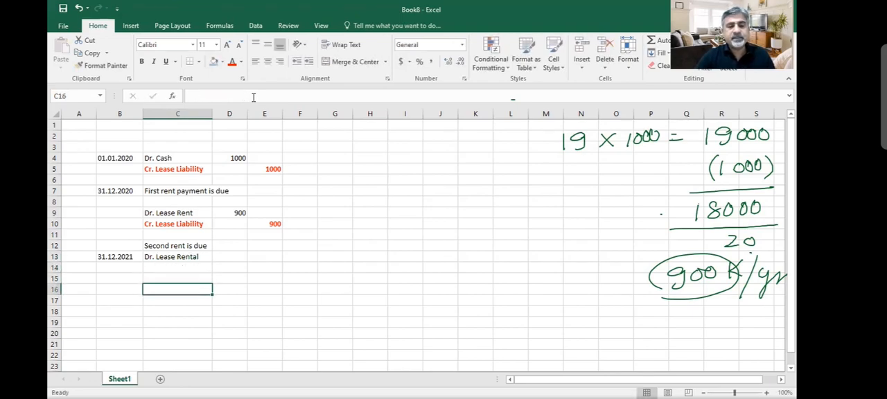
{"action": "type", "text": "900"}
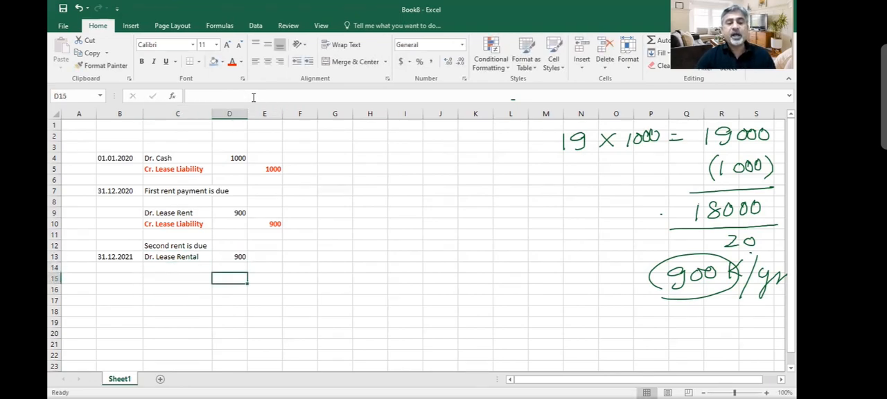
{"action": "type", "text": "Cr. Cash /"}
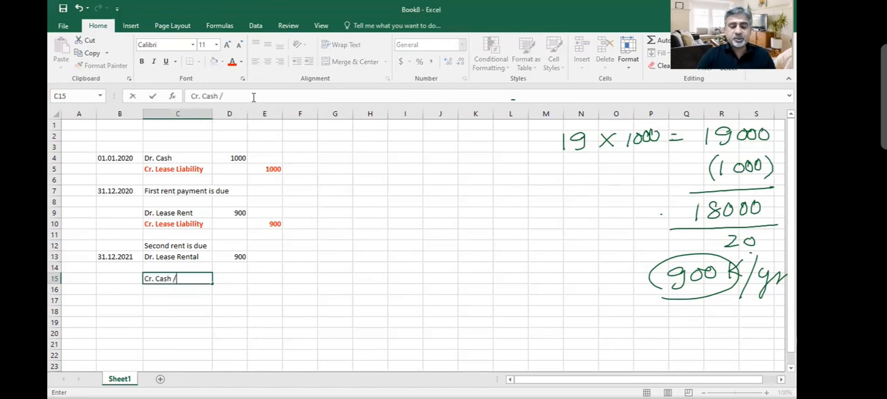
{"action": "type", "text": "Bank"}
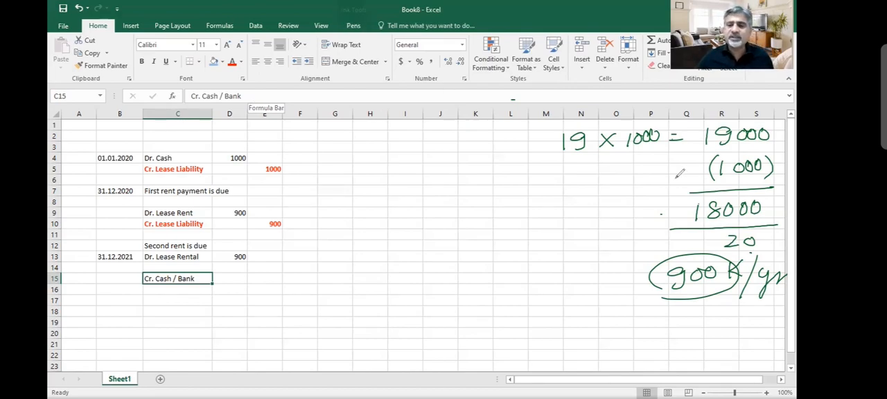
Mark the 900 K/yr working in ink, then add the Dr. Lease Liability 100 line
{"action": "left_click_drag", "start_coordinate": [637, 287], "coordinate": [682, 128]}
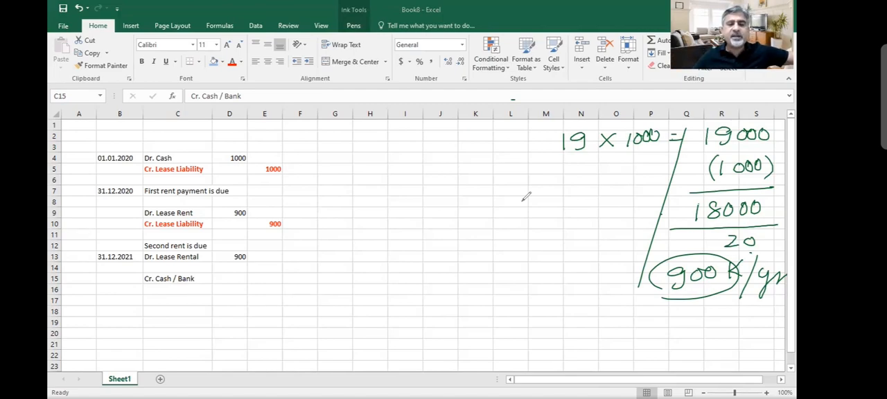
{"action": "left_click", "coordinate": [265, 278]}
{"action": "type", "text": "1000"}
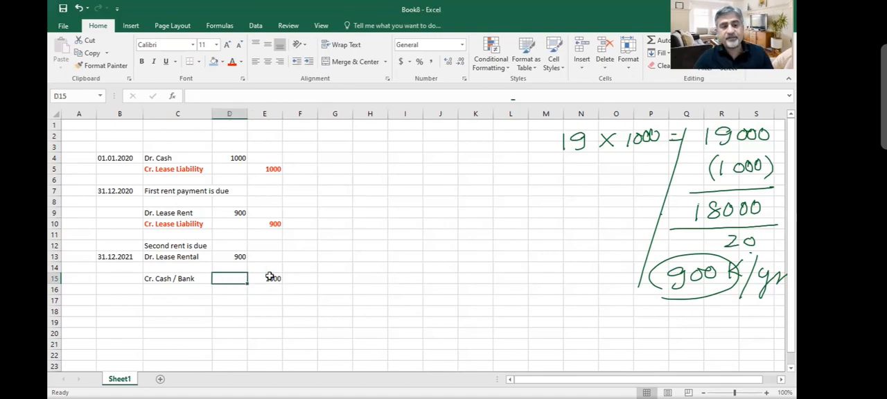
{"action": "type", "text": "Dr. Lease L"}
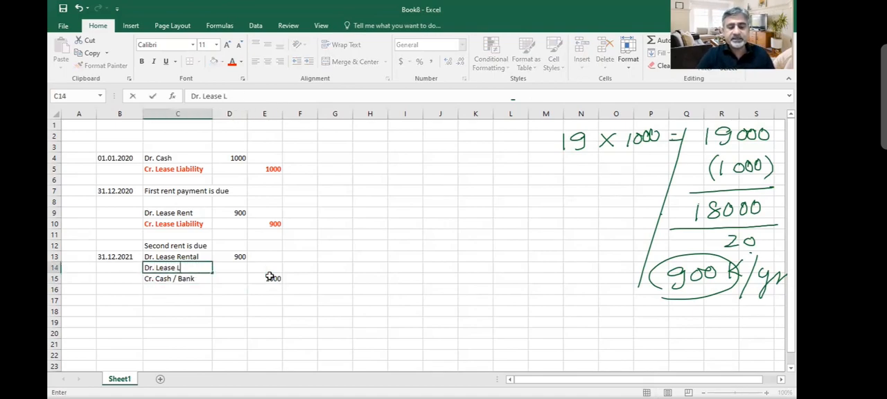
{"action": "type", "text": "100"}
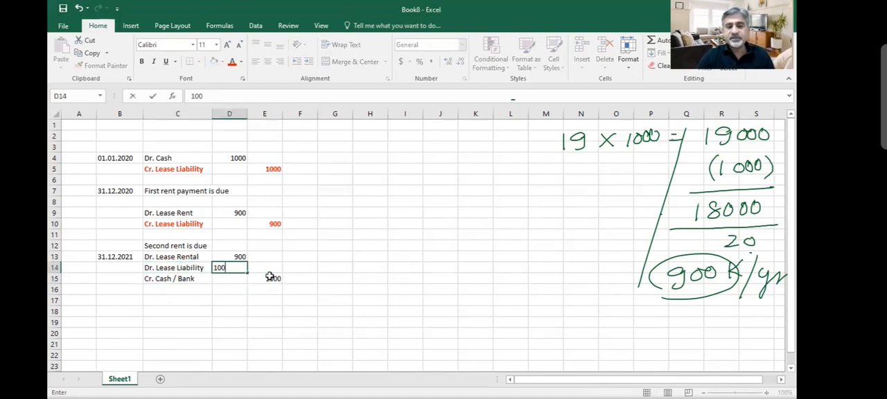
{"action": "key", "text": "Enter"}
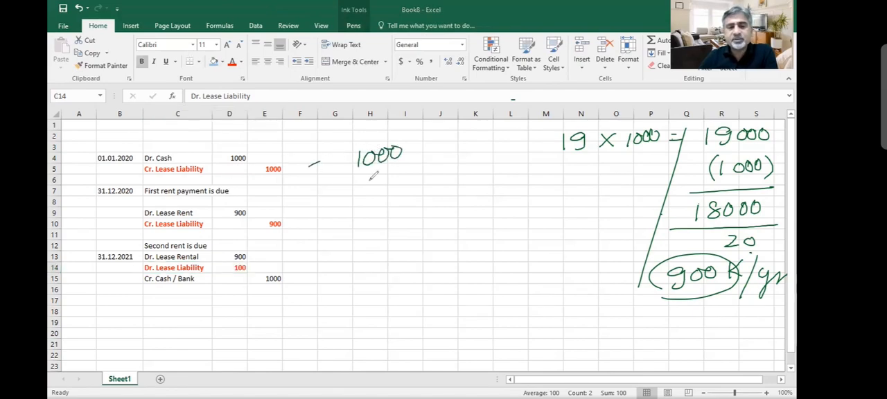
Write 1000 + 900 = 1900 in ink beside the entries and underline the total
{"action": "left_click_drag", "start_coordinate": [409, 146], "coordinate": [472, 149]}
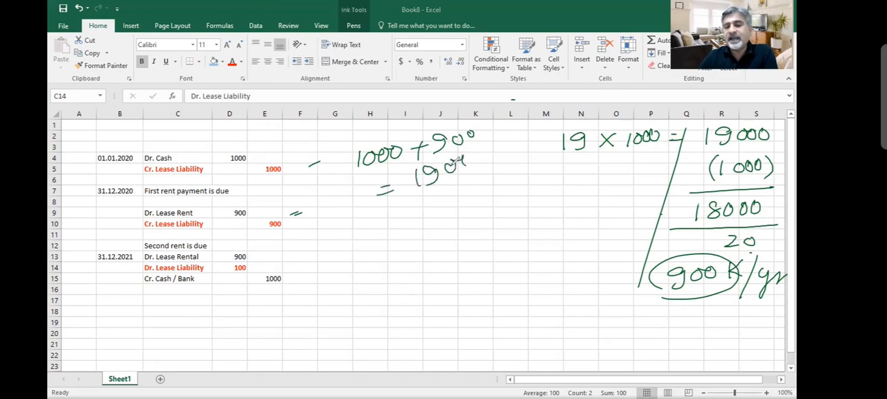
{"action": "left_click_drag", "start_coordinate": [382, 201], "coordinate": [478, 187]}
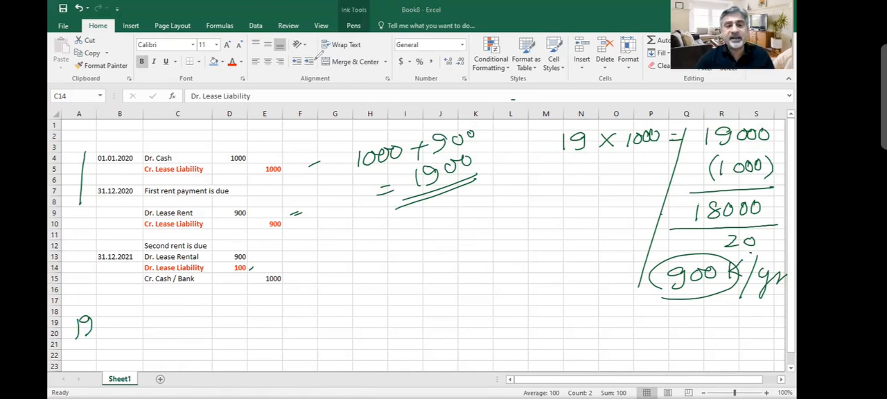
{"action": "left_click_drag", "start_coordinate": [119, 257], "coordinate": [229, 278]}
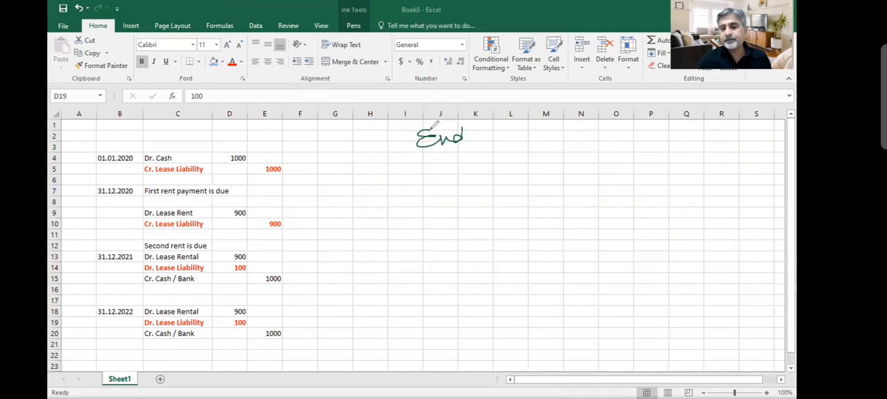
Ink 'End of yr 1', box Lease Liab 1900 and split it into NCL 1800 and CL 100
{"action": "left_click_drag", "start_coordinate": [478, 138], "coordinate": [603, 132]}
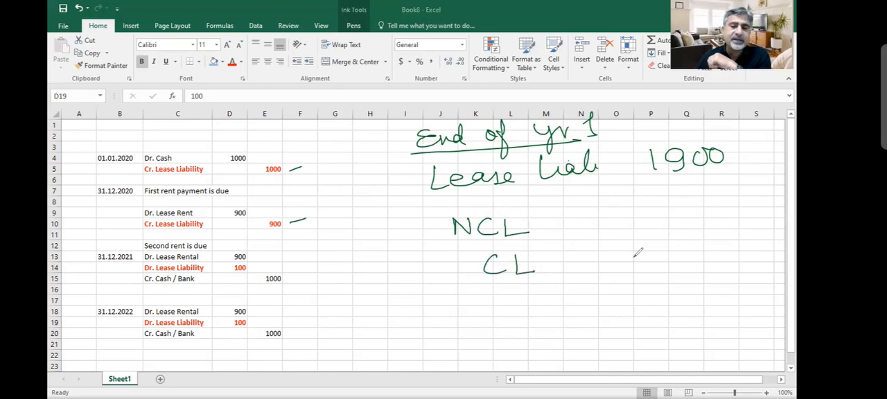
{"action": "left_click_drag", "start_coordinate": [628, 221], "coordinate": [693, 270]}
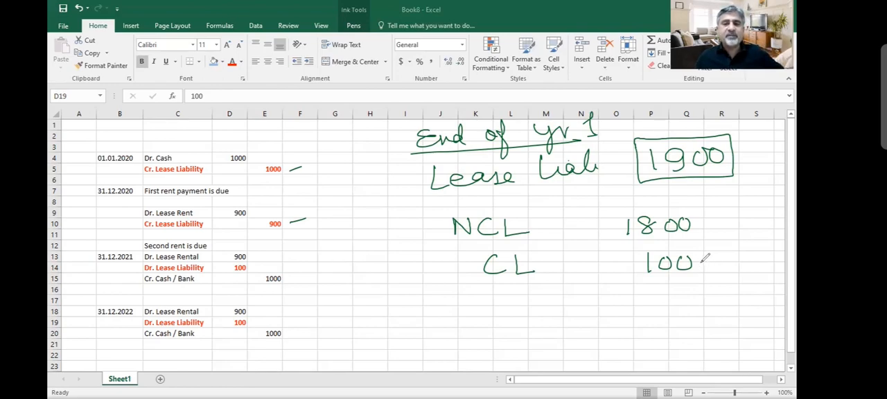
{"action": "left_click_drag", "start_coordinate": [547, 263], "coordinate": [613, 264]}
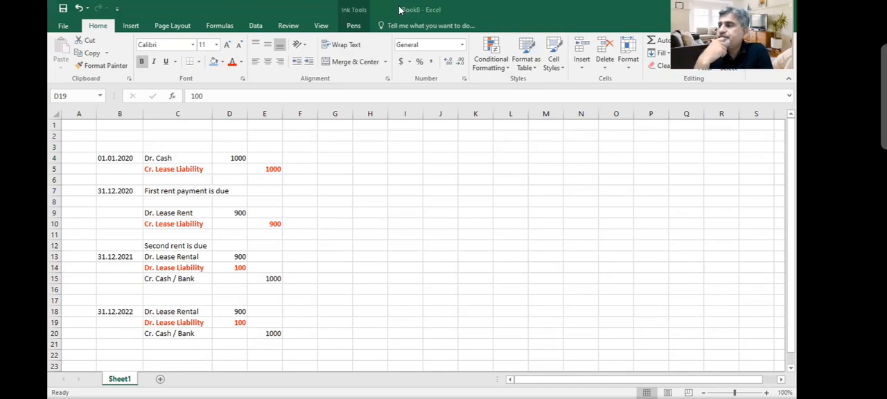
{"action": "mouse_move", "coordinate": [449, 208]}
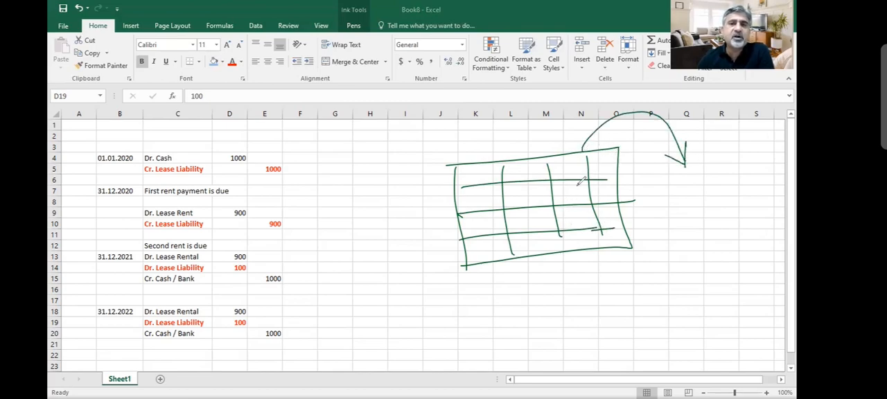
Sketch the property grid with an arrow labelled Landlord and write 20 above it
{"action": "left_click_drag", "start_coordinate": [686, 187], "coordinate": [718, 194]}
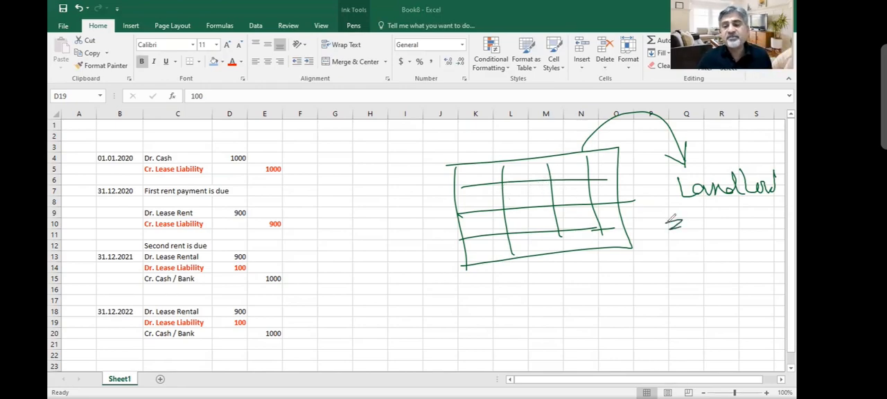
{"action": "left_click_drag", "start_coordinate": [666, 222], "coordinate": [756, 270]}
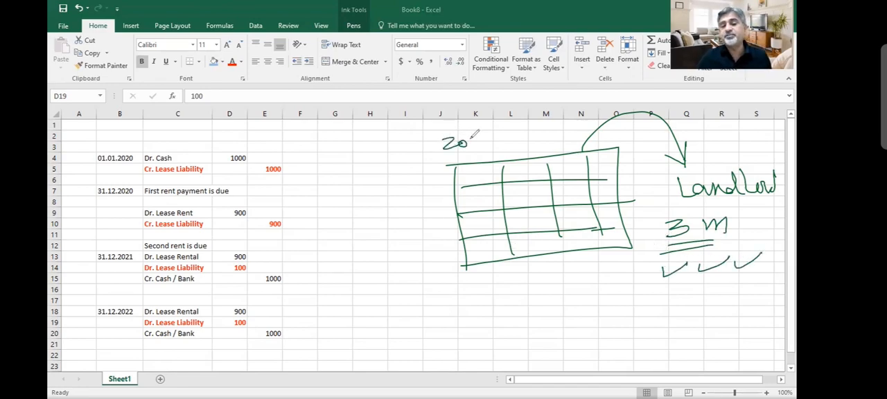
{"action": "left_click_drag", "start_coordinate": [388, 263], "coordinate": [426, 284]}
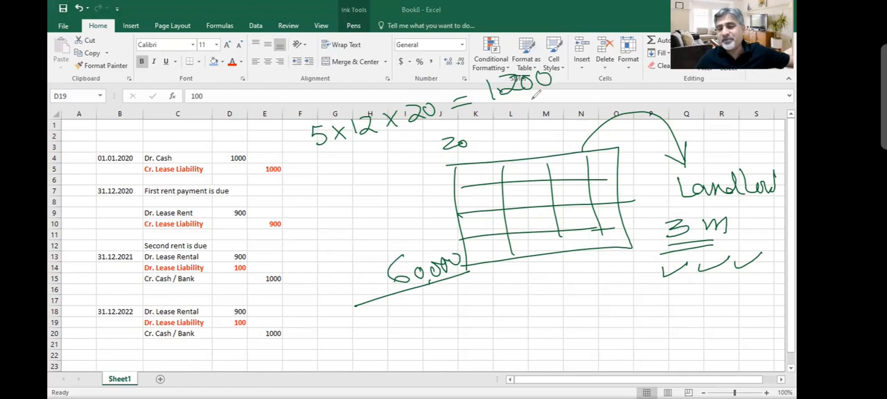
Write the 5×12×20 = 1200 working above the sketch with a connector below
{"action": "left_click_drag", "start_coordinate": [492, 135], "coordinate": [604, 104]}
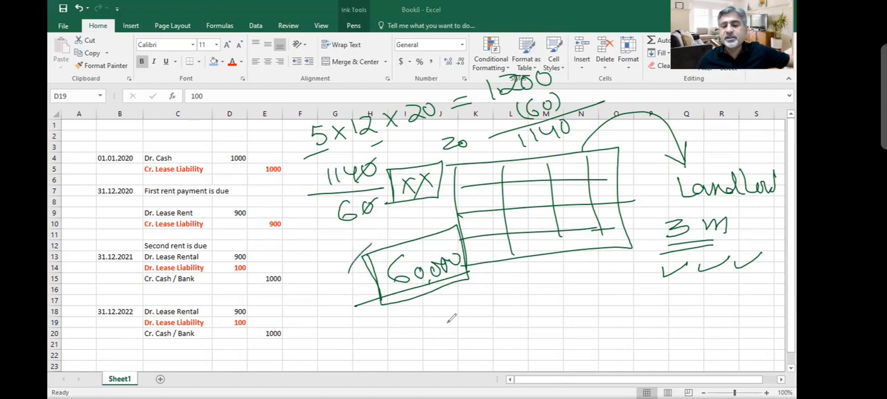
{"action": "left_click_drag", "start_coordinate": [430, 314], "coordinate": [499, 308]}
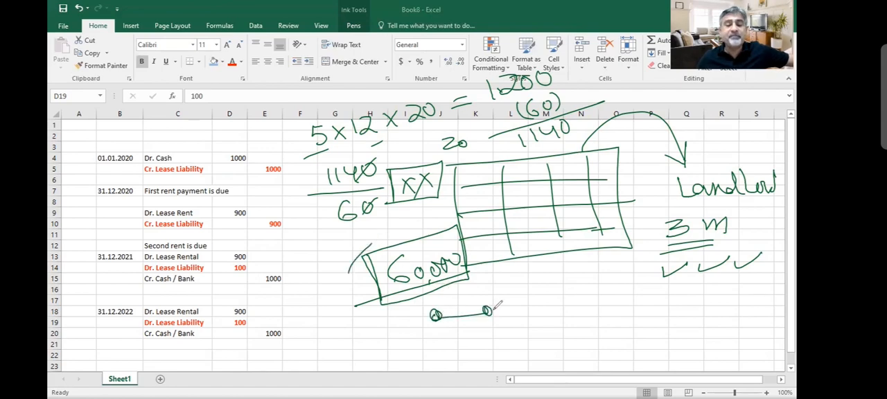